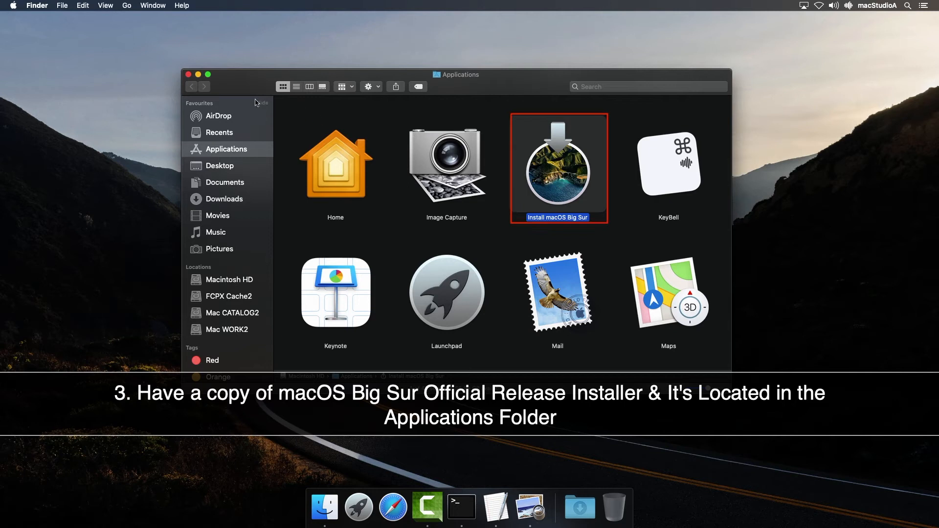
Launch TextEdit from the Dock after confirming Install macOS Big Sur is in Applications.
click(496, 503)
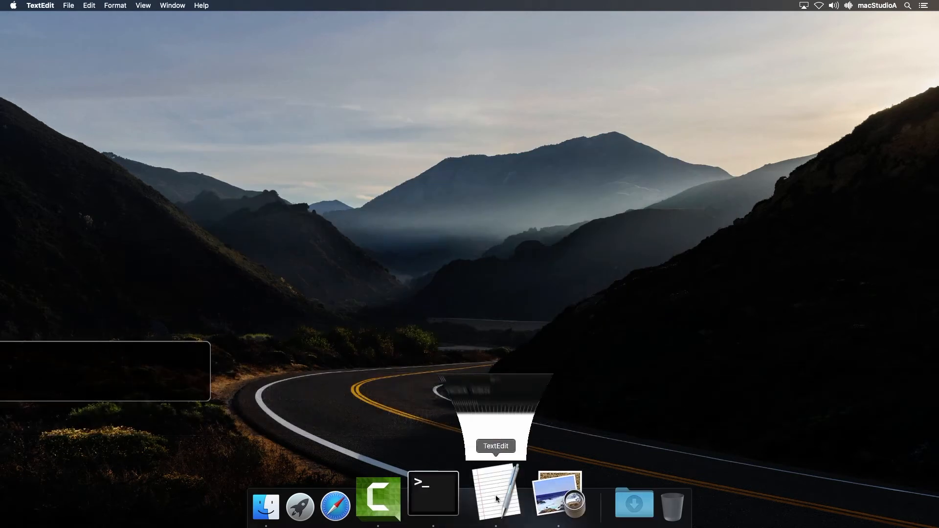
Start a new blank TextEdit document and convert it to plain text via Format > Make Plain Text.
click(495, 499)
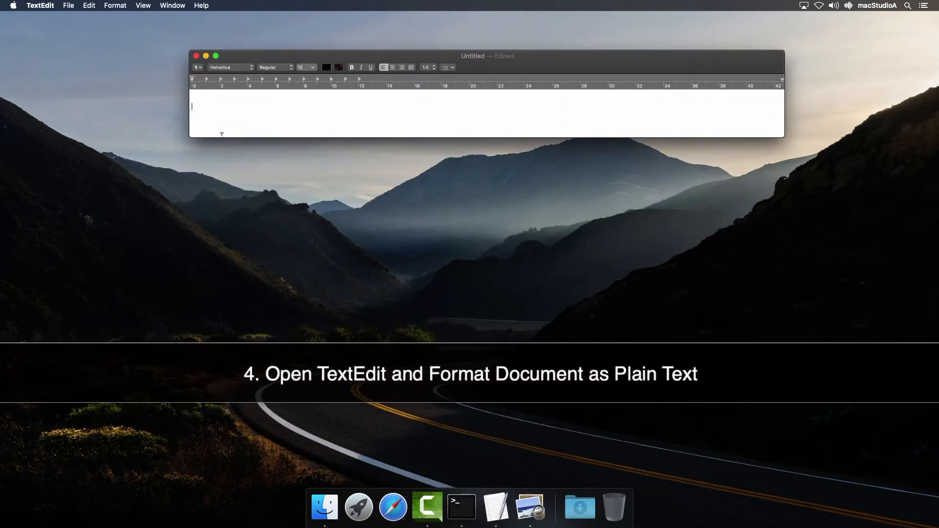
click(114, 5)
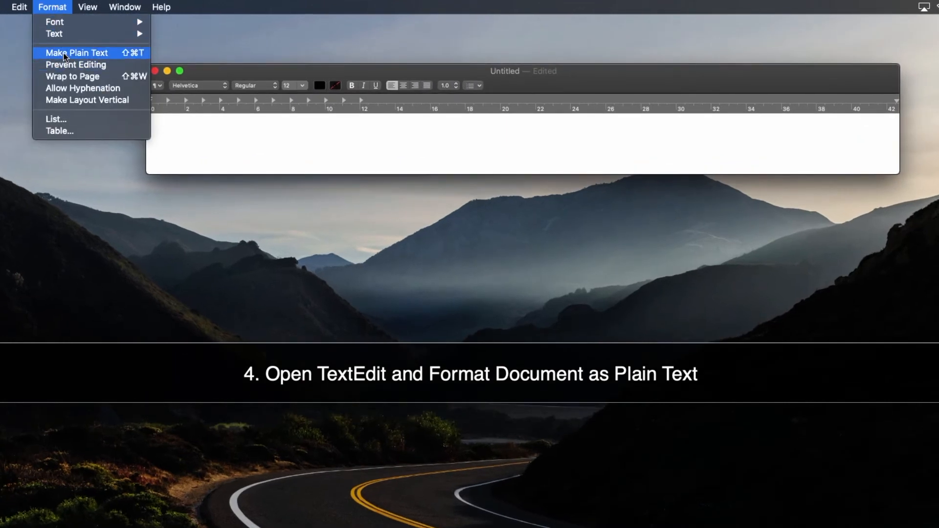
click(75, 53)
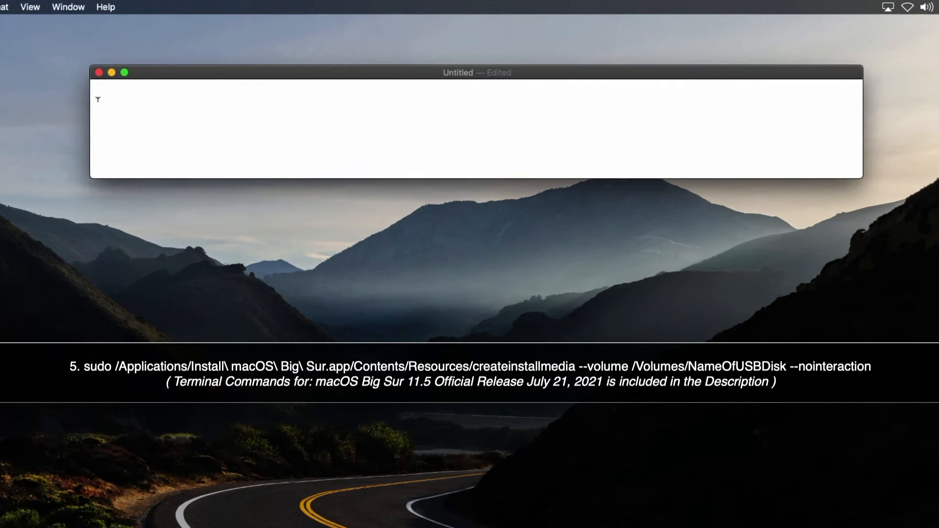
text(sudo /Applications/Install\ macOS\ Big\ Sur.app/Contents/Resources/createinstallmedia --volume /Volumes/NameOfUSBDisk --nointeraction)
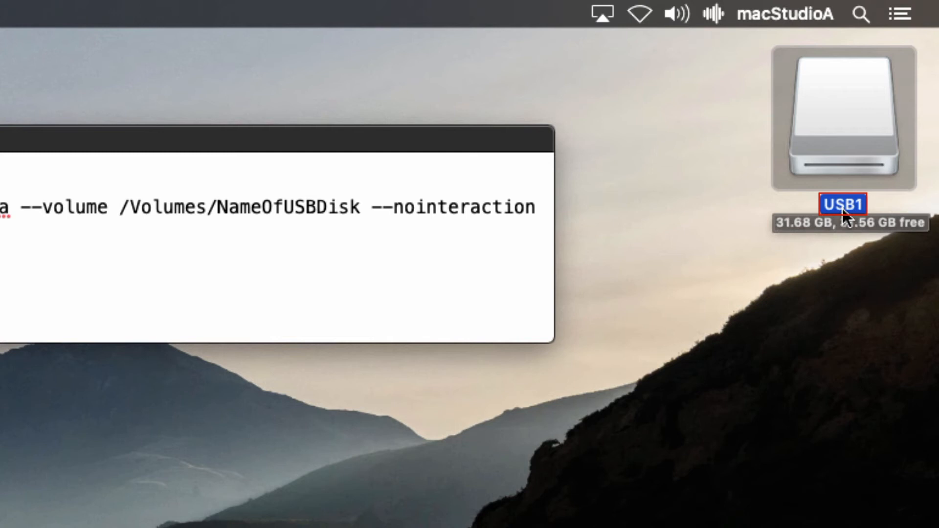
mouse_move(736, 294)
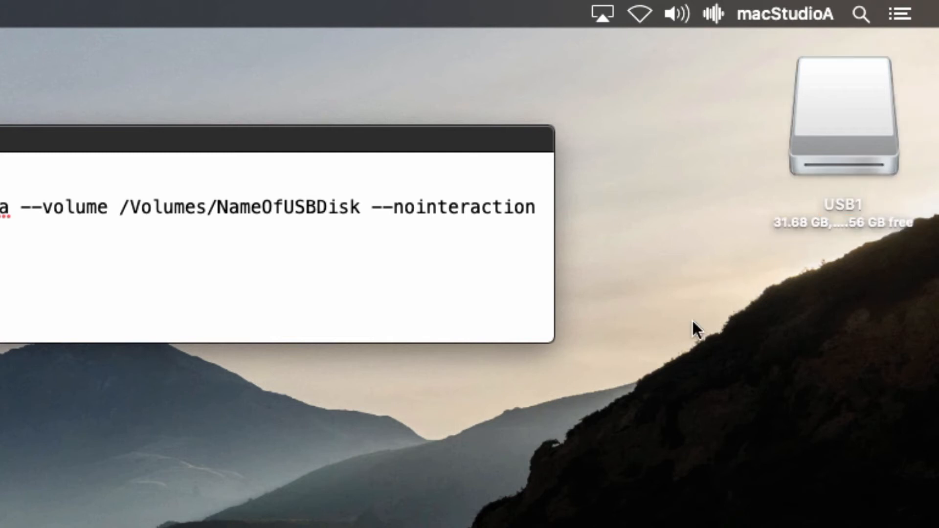
Replace the NameOfUSBDisk placeholder with USB1 so the path reads /Volumes/USB1.
double_click(292, 207)
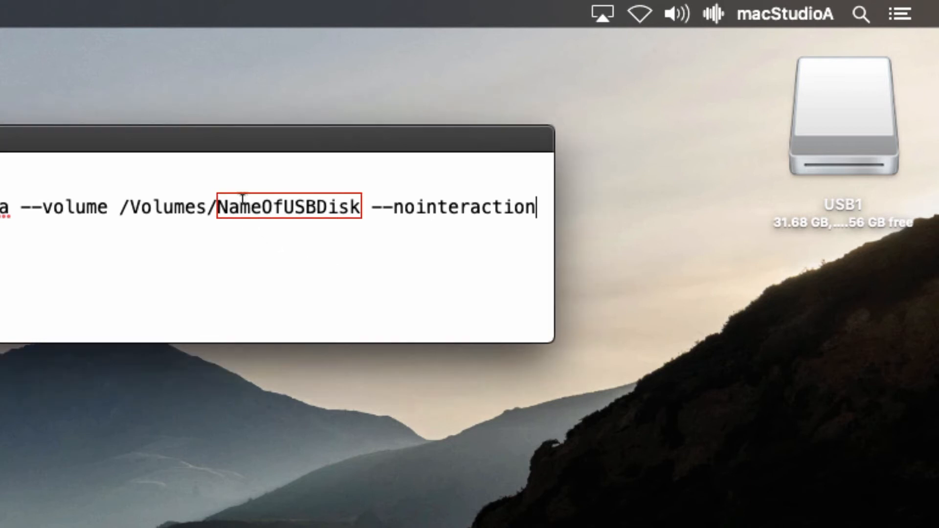
double_click(290, 207)
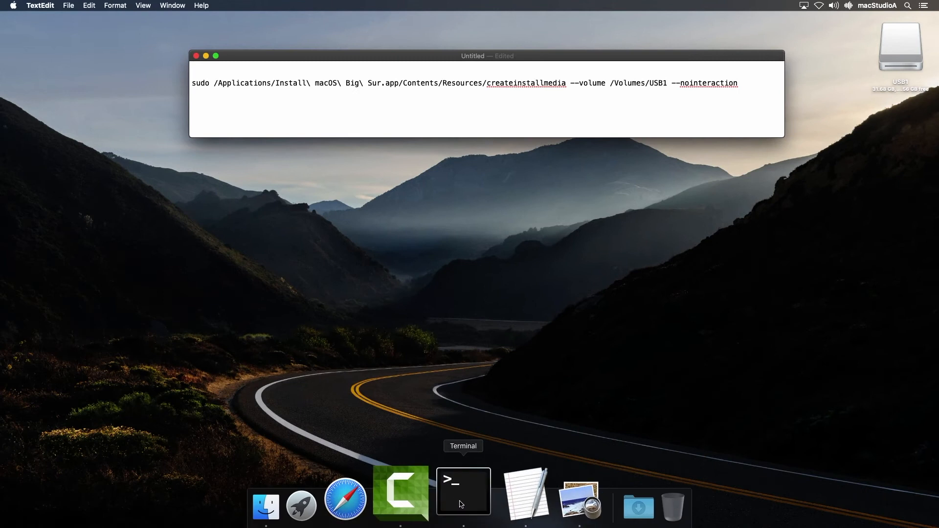
Run the pasted createinstallmedia command for USB1 in Terminal and let the drive be erased.
click(462, 492)
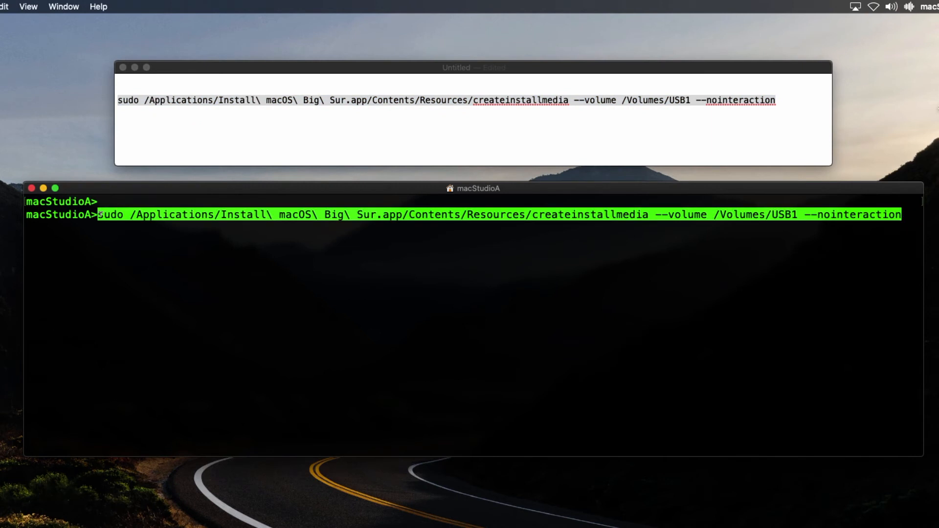
key(Return)
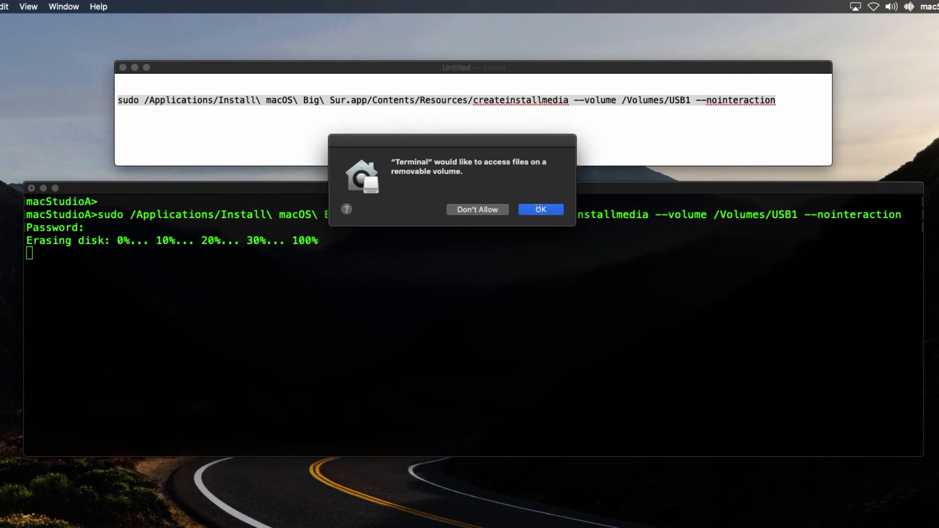
Allow removable-drive access, let the build finish, and show the Install macOS Big Sur drive in Finder.
click(540, 210)
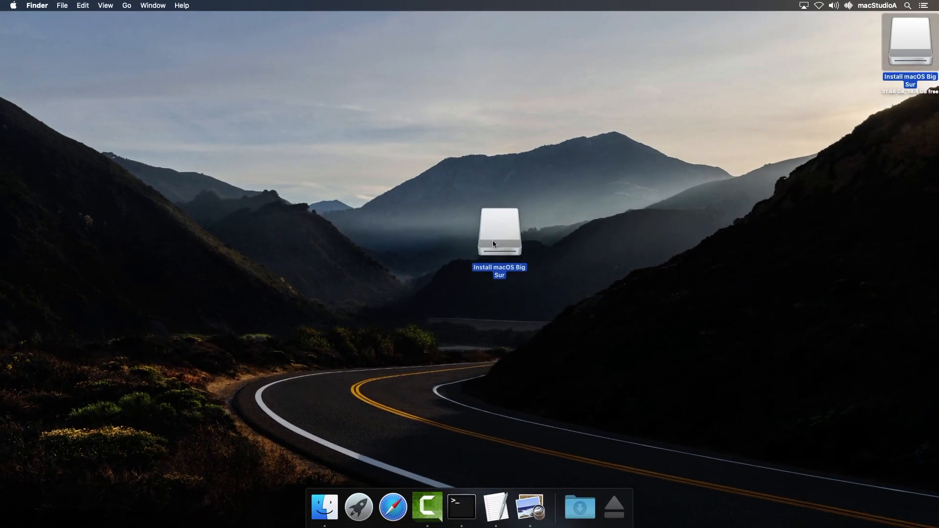
double_click(491, 232)
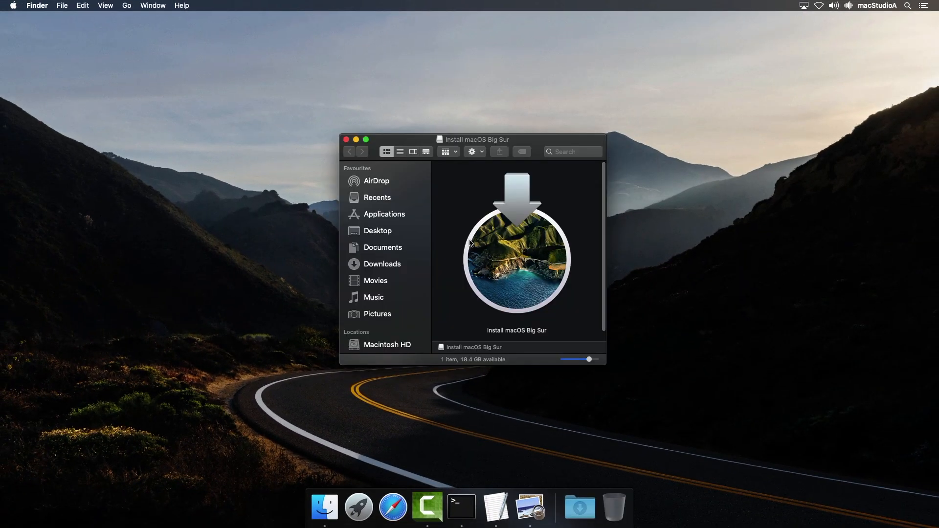